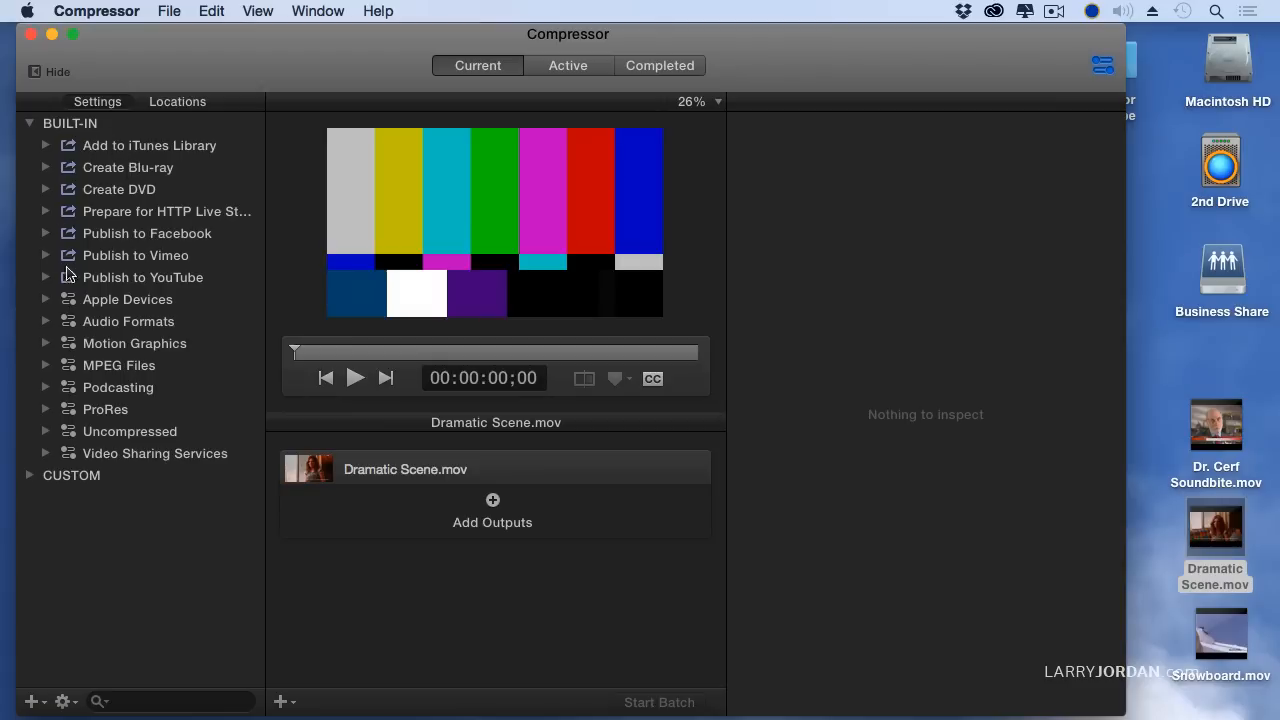
mouse_move(178, 224)
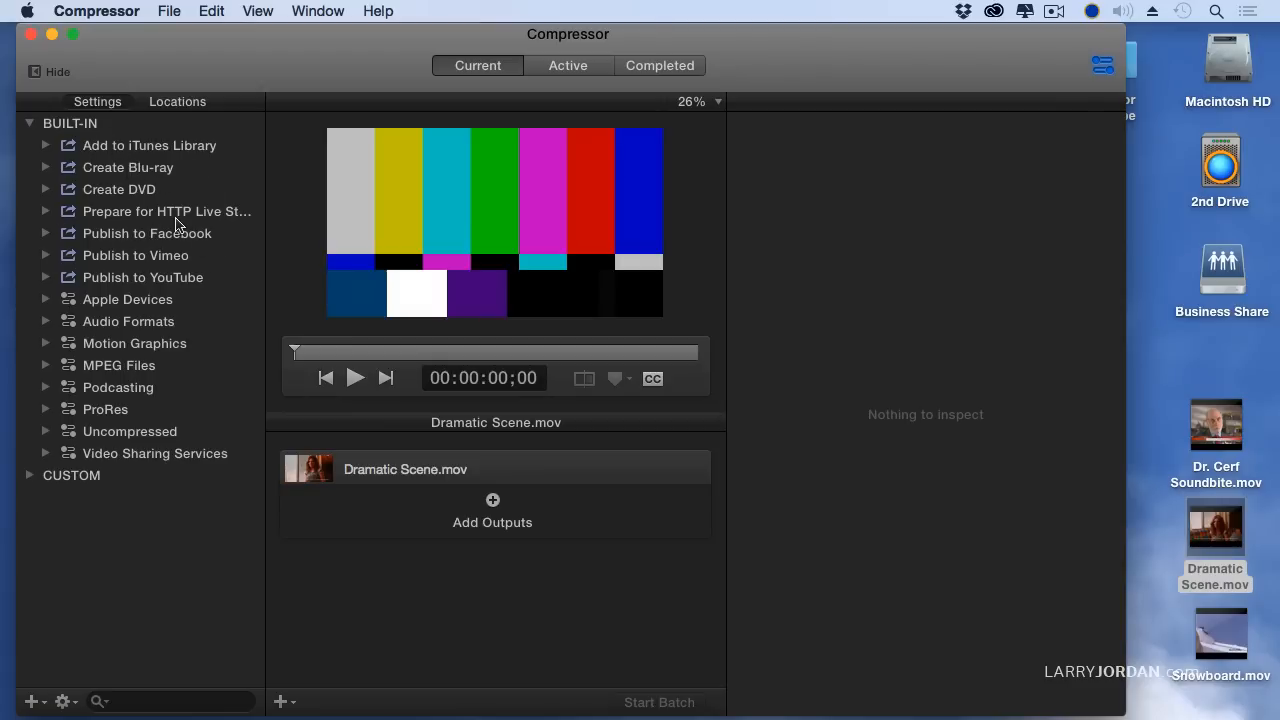
mouse_move(96, 420)
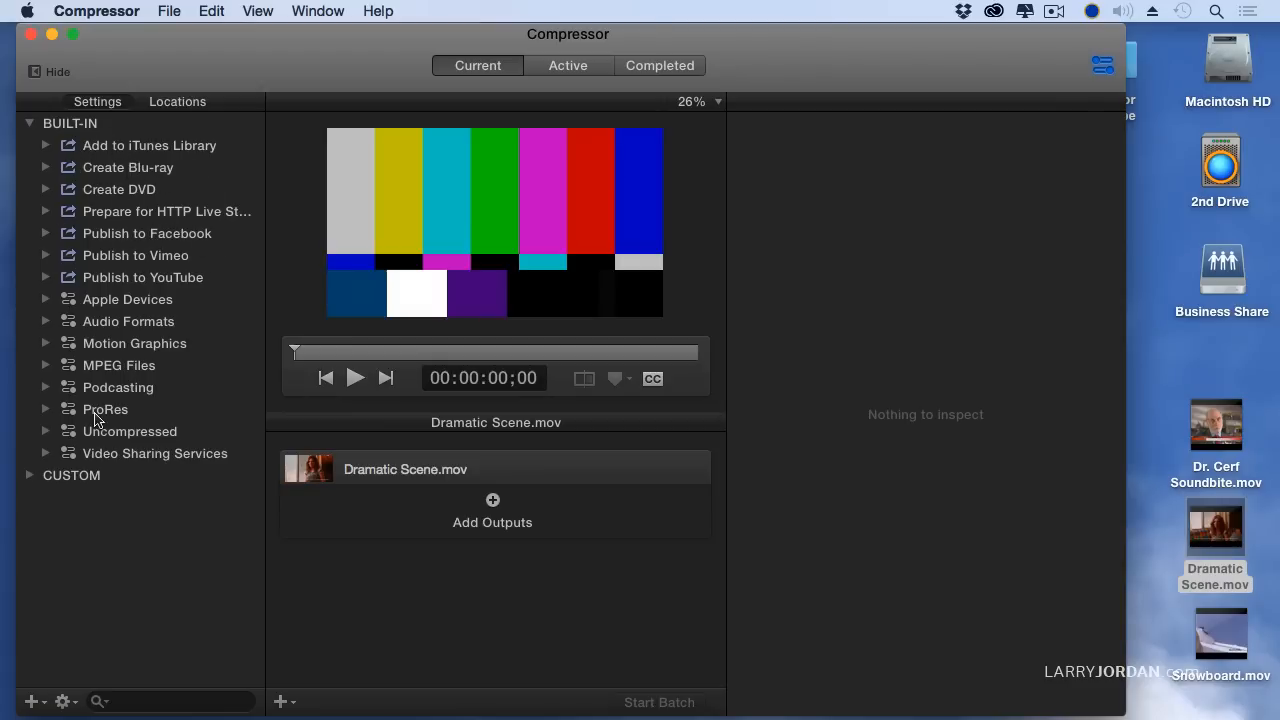
mouse_move(80, 316)
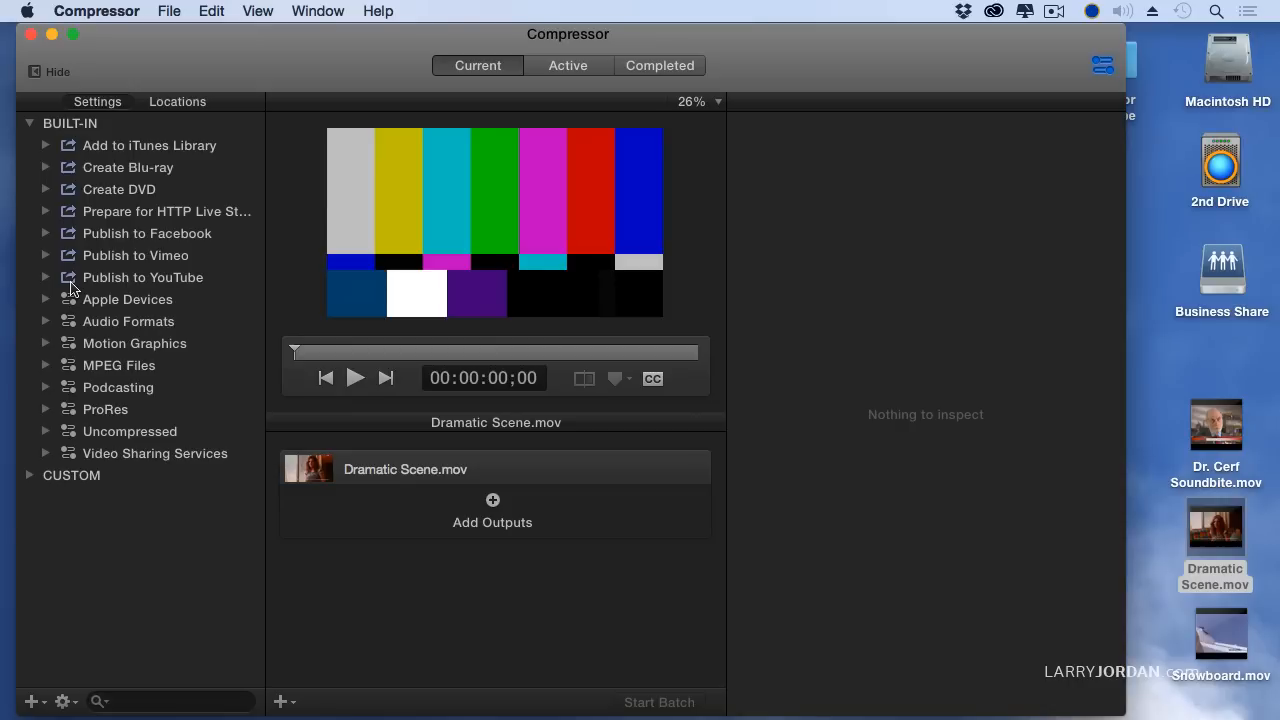
Expand the Publish to YouTube settings group to reveal the Up to 4K preset.
left_click(46, 276)
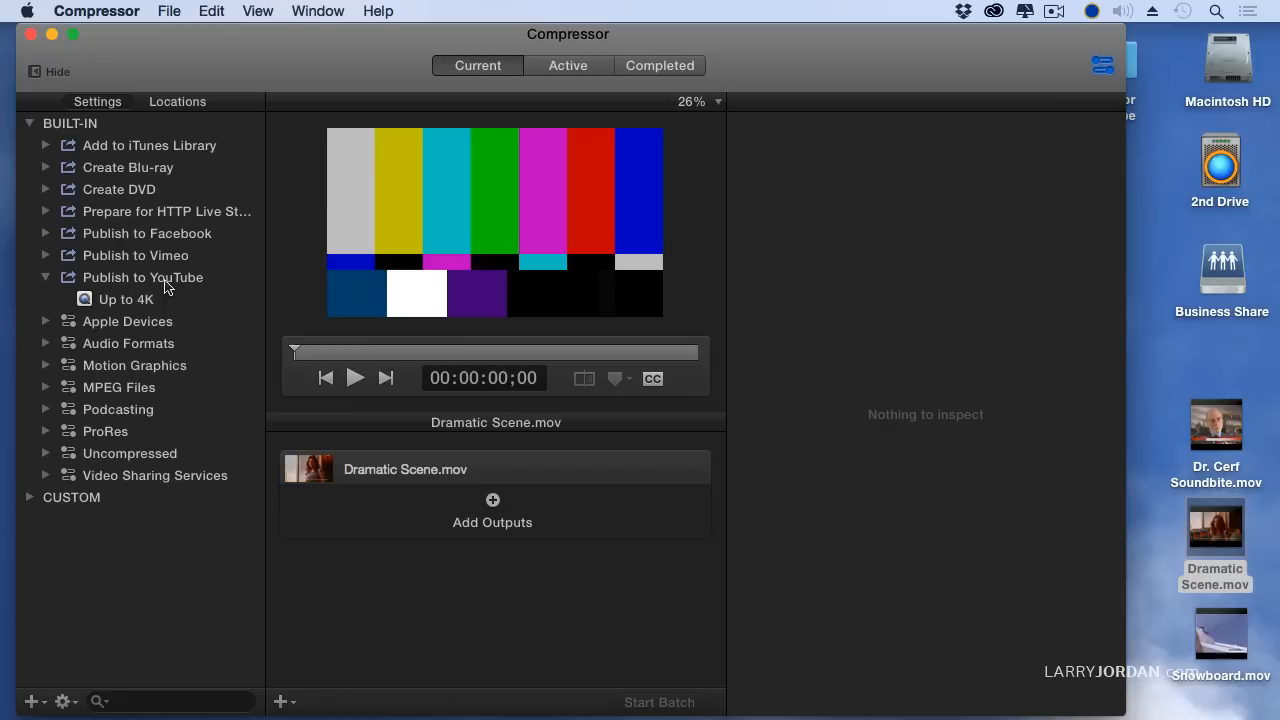
mouse_move(164, 244)
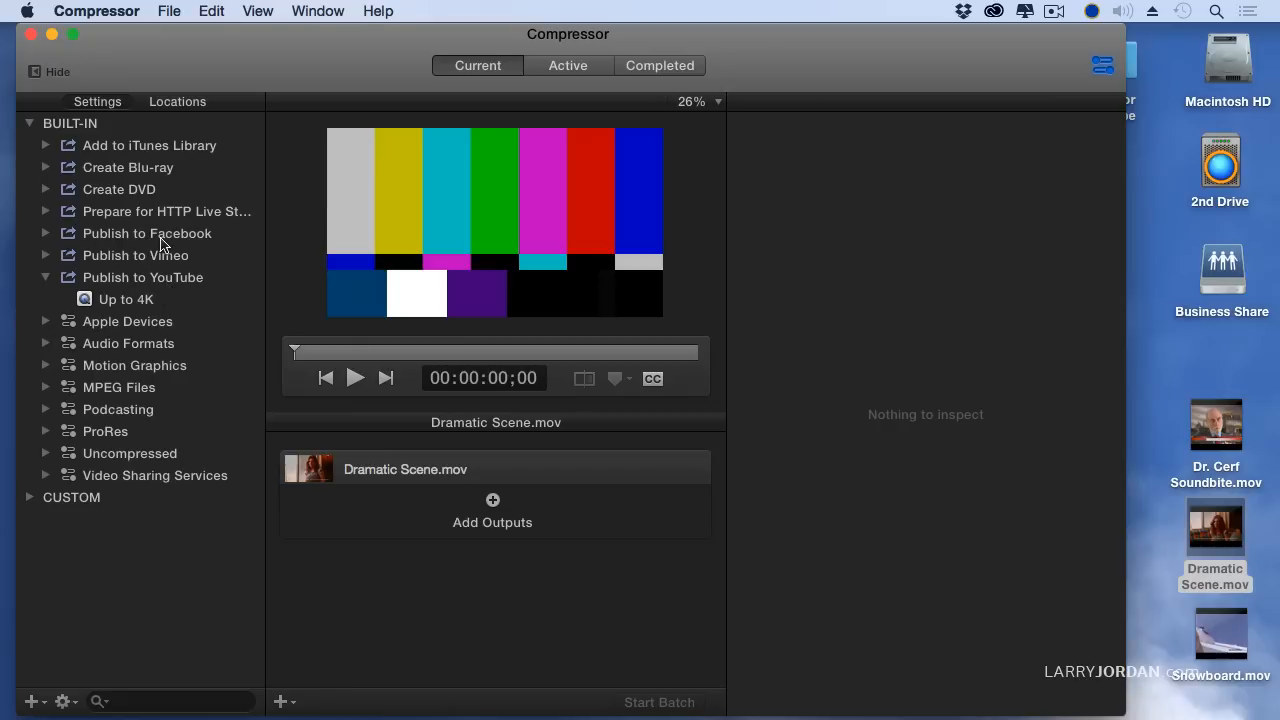
mouse_move(150, 206)
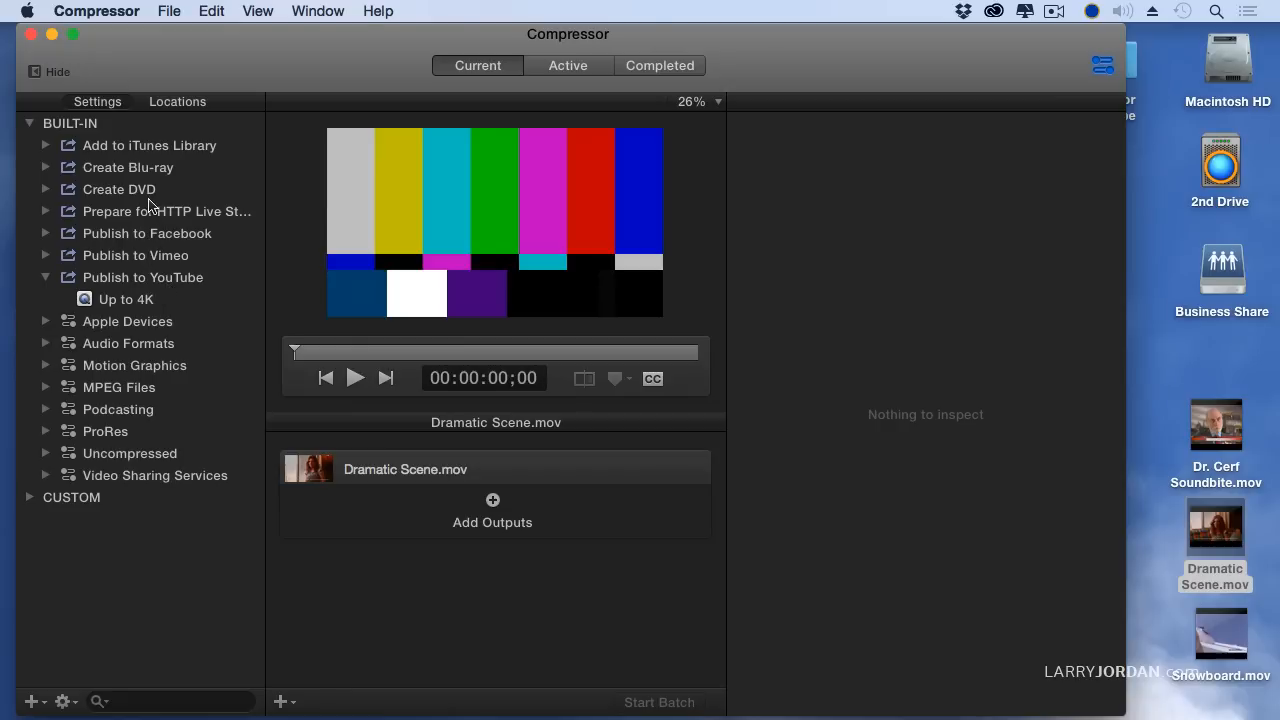
Apply the Up to 4K YouTube setting to the Dramatic Scene.mov batch.
left_click(46, 276)
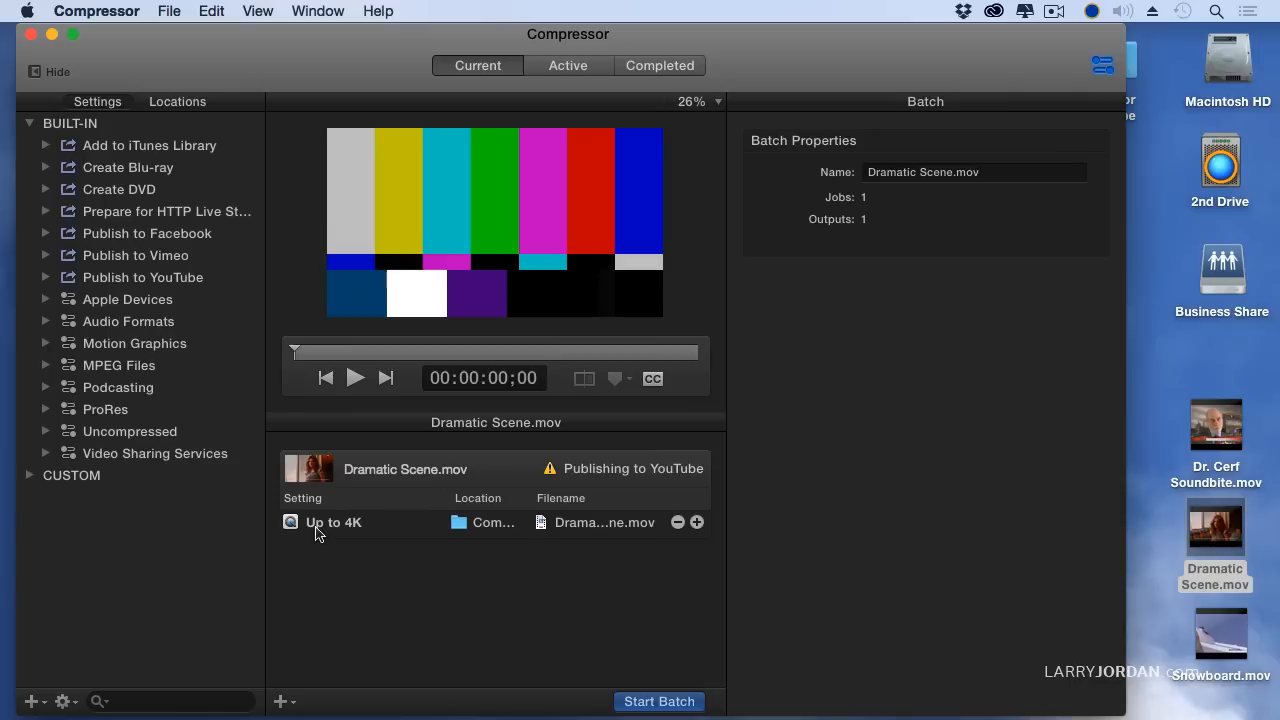
mouse_move(398, 528)
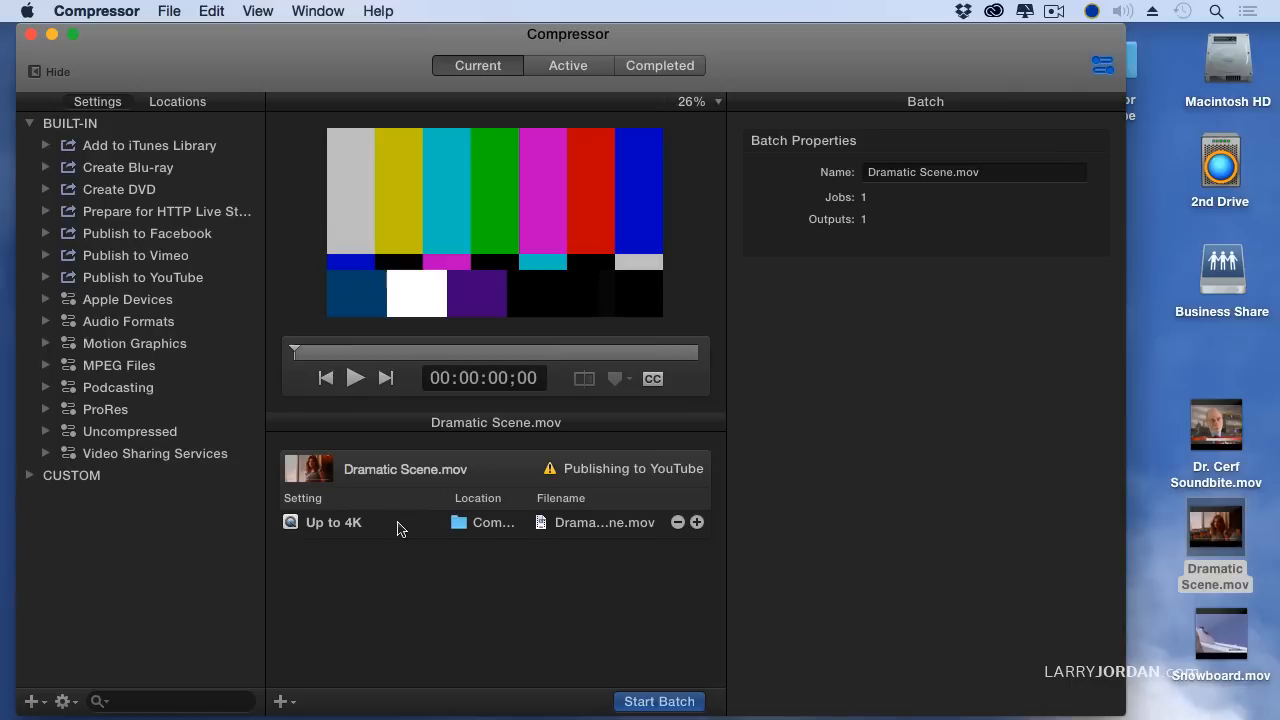
mouse_move(424, 516)
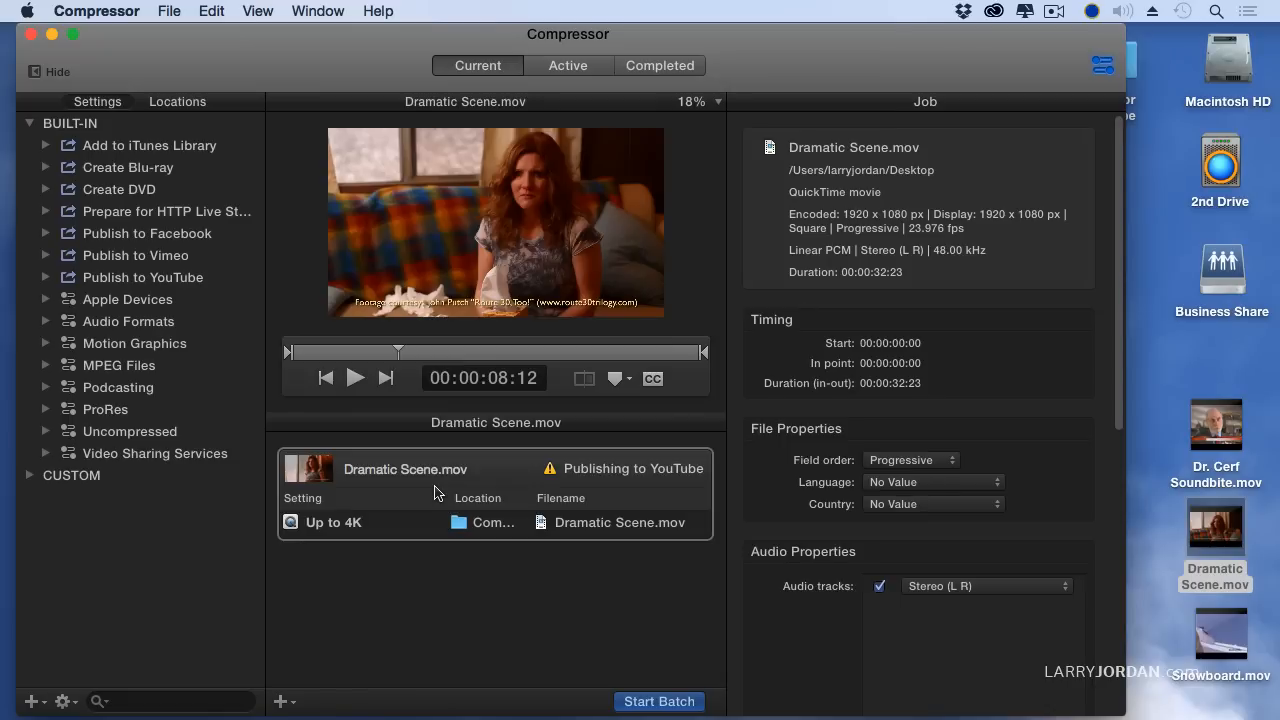
mouse_move(622, 472)
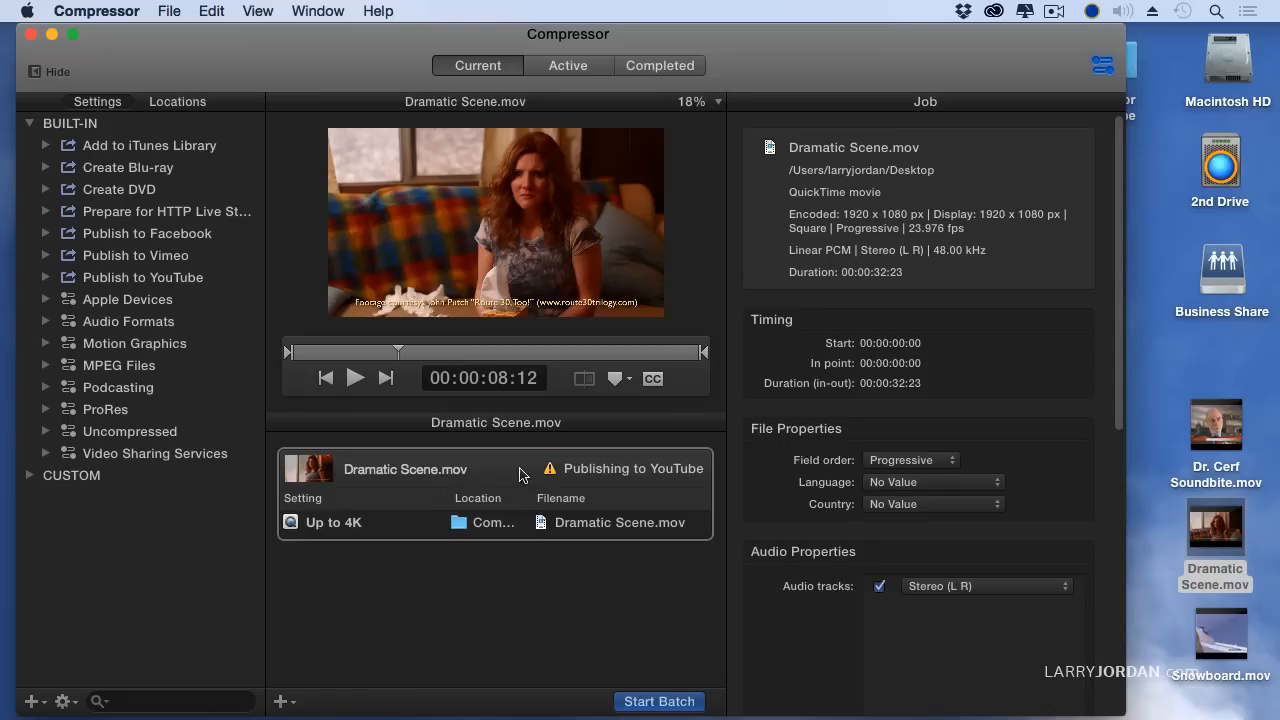
Select the Dramatic Scene.mov job and bring its publish-to-YouTube Action section into view.
left_click(496, 490)
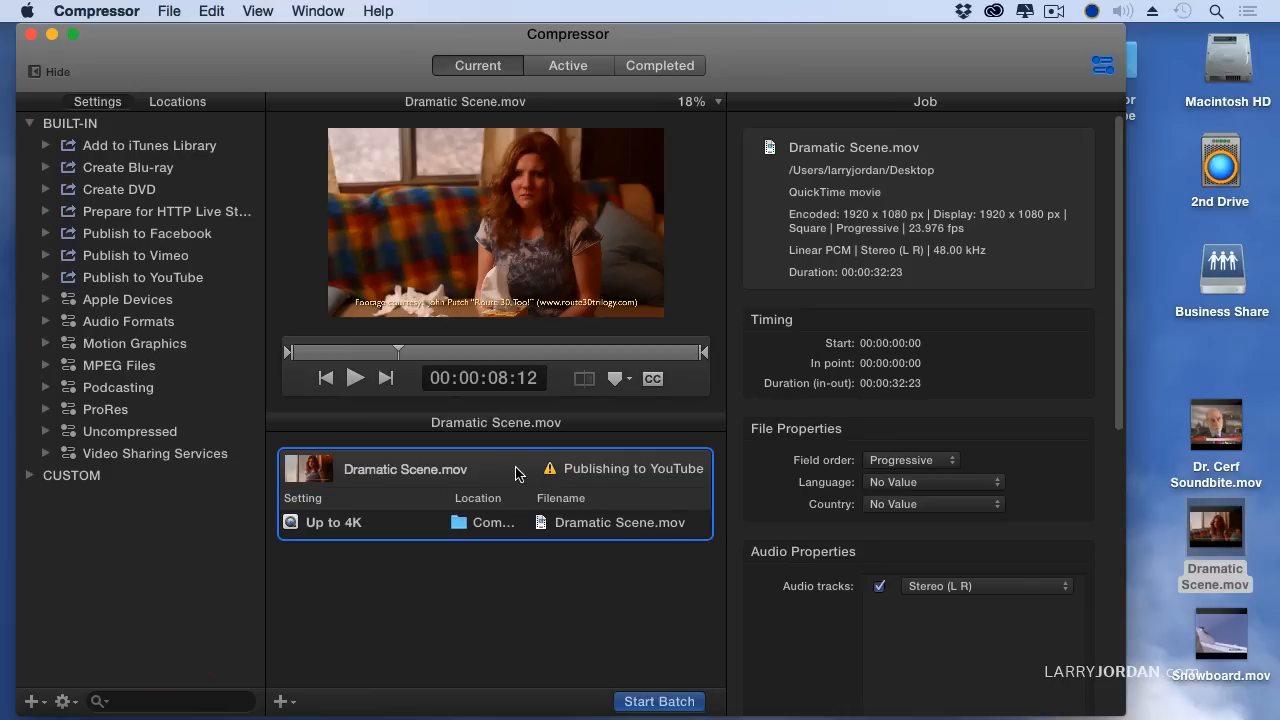
mouse_move(706, 452)
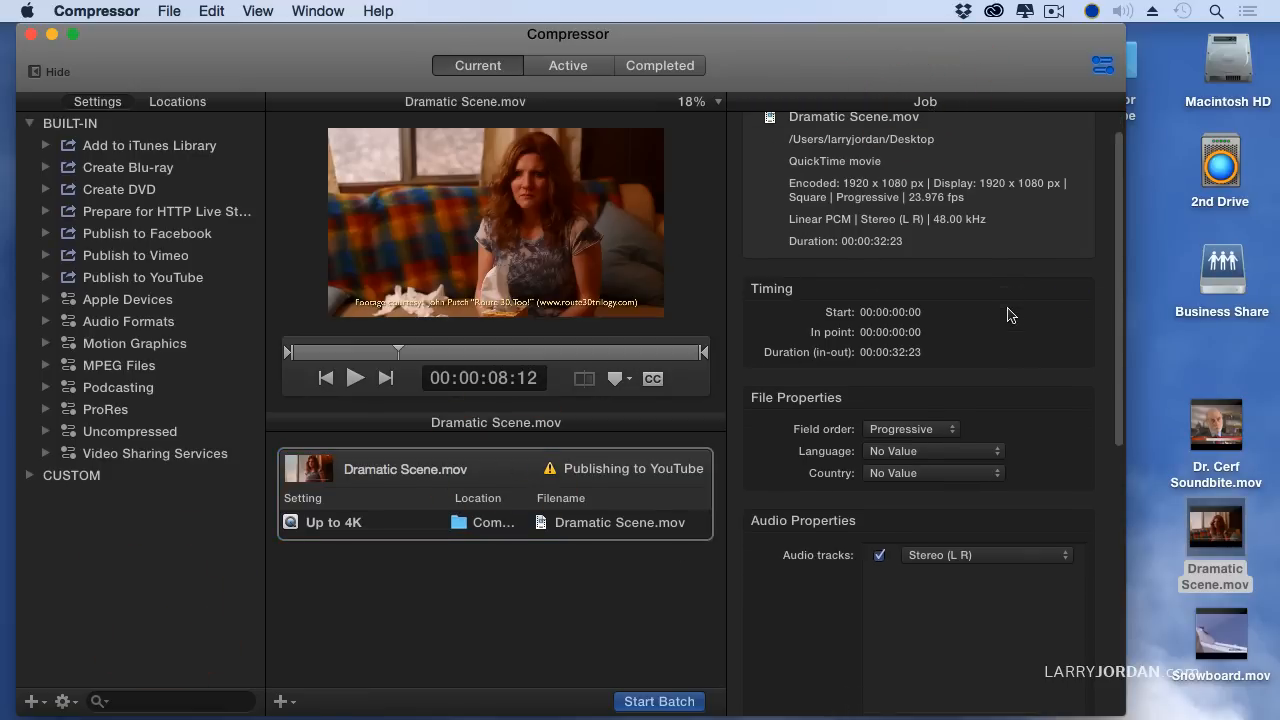
scroll("down", 3)
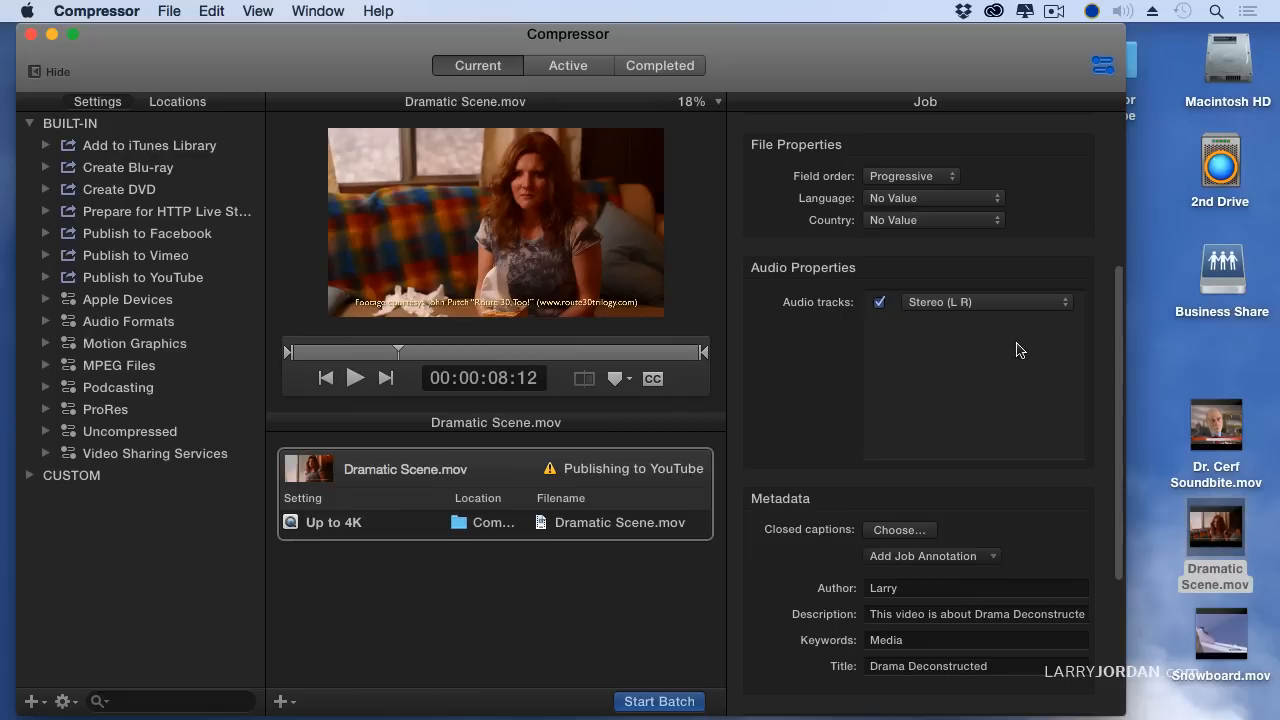
scroll("down", 3)
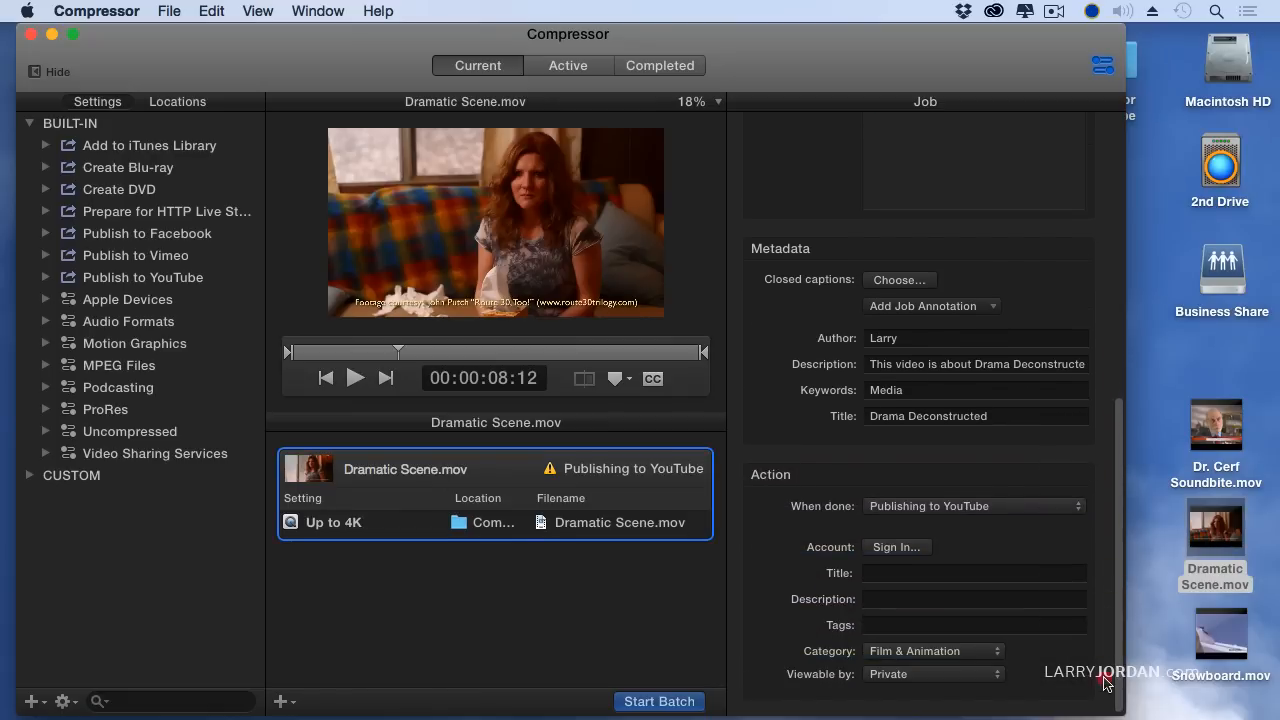
mouse_move(1008, 516)
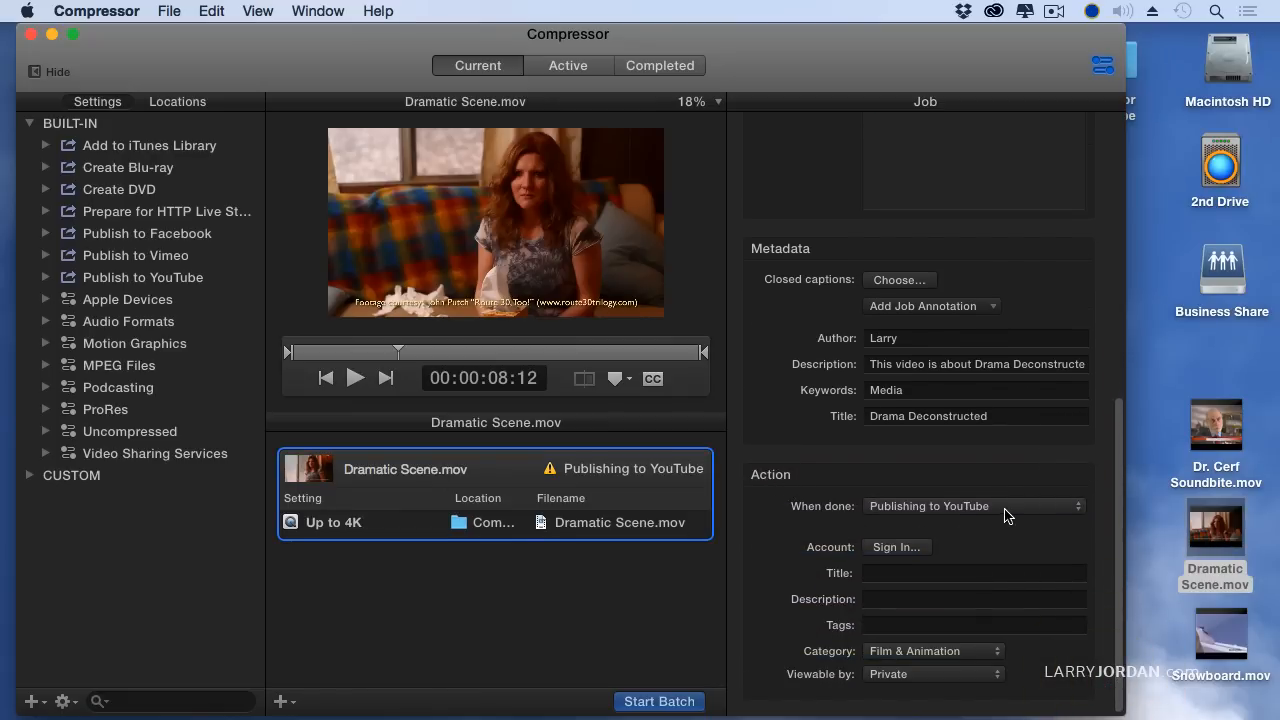
left_click(972, 504)
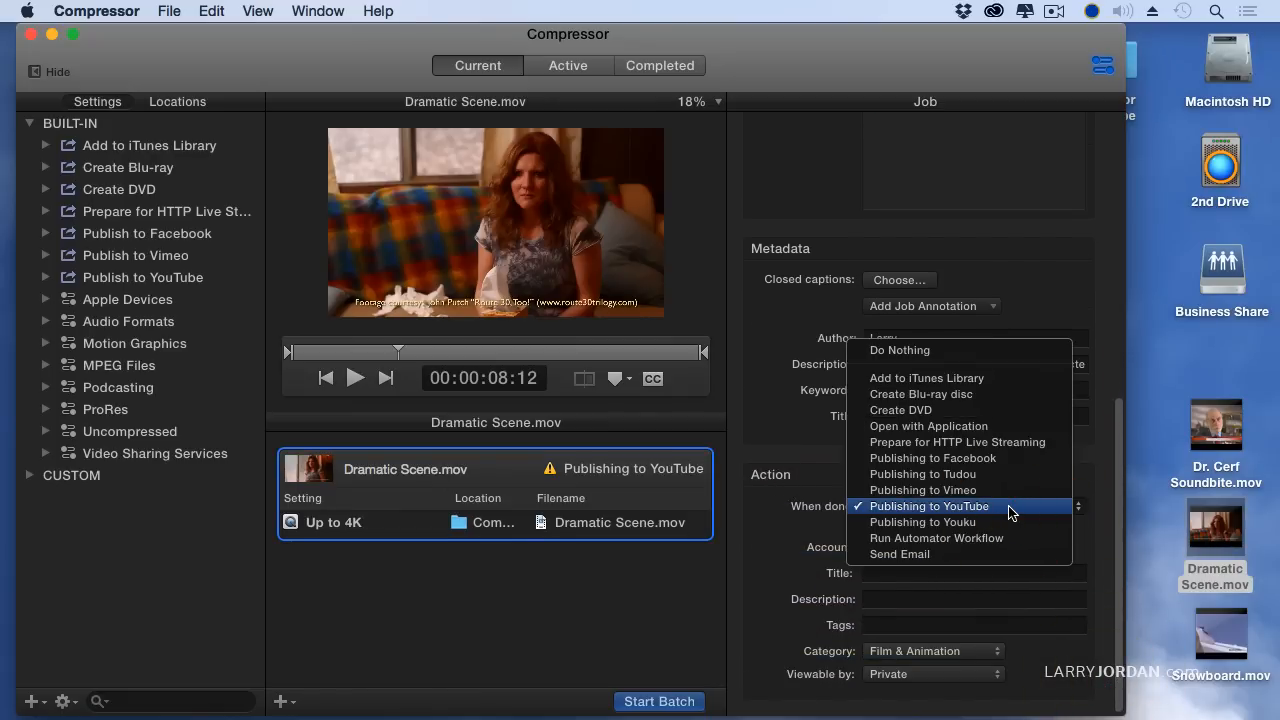
mouse_move(1008, 480)
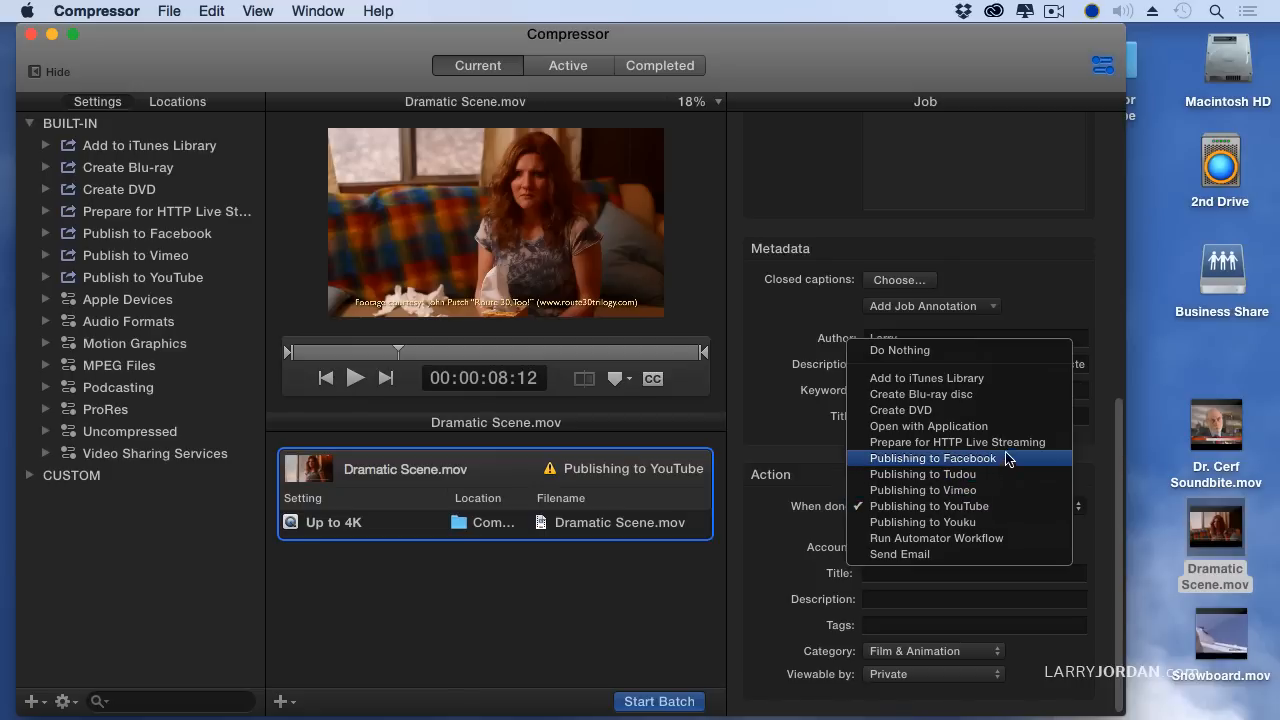
mouse_move(958, 474)
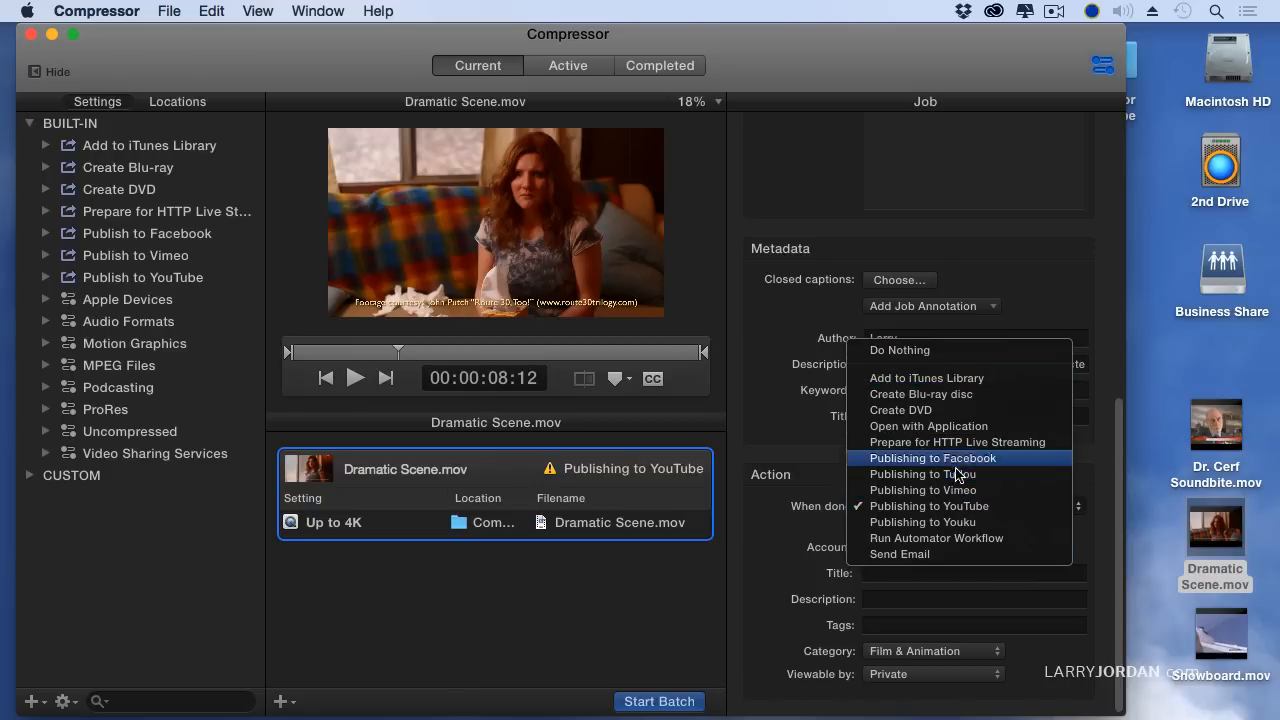
mouse_move(980, 544)
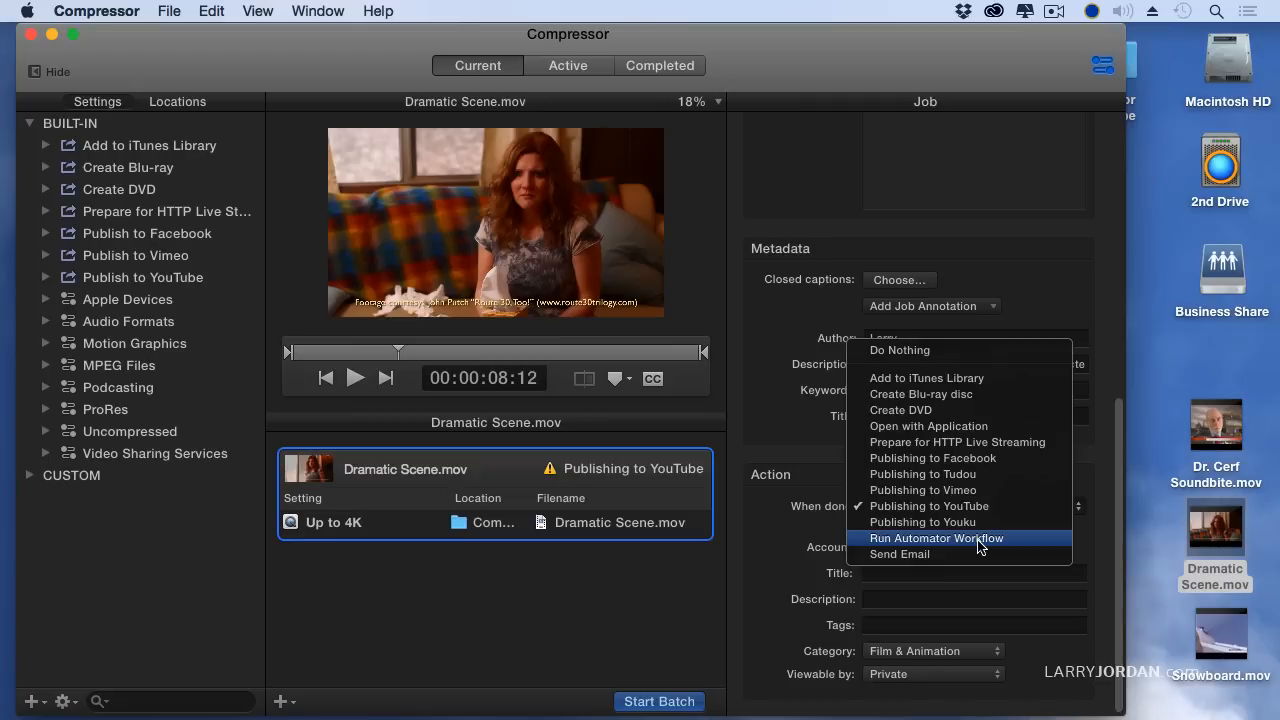
mouse_move(976, 510)
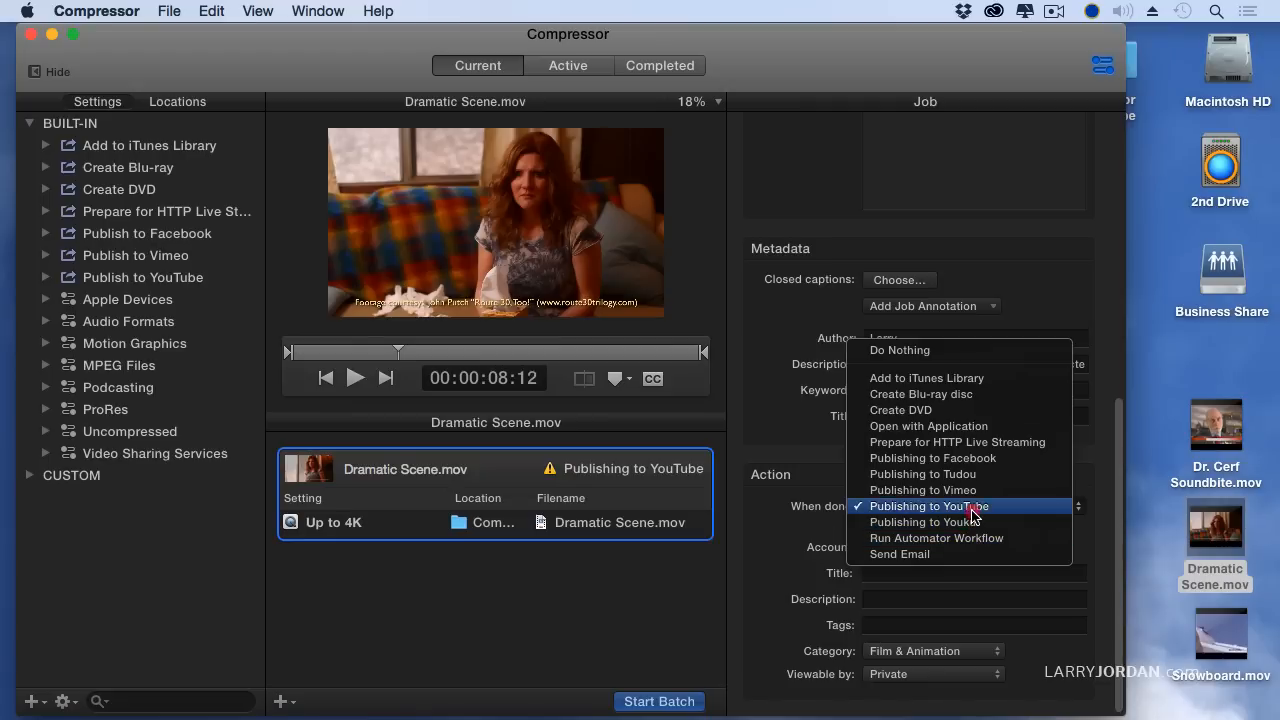
left_click(928, 504)
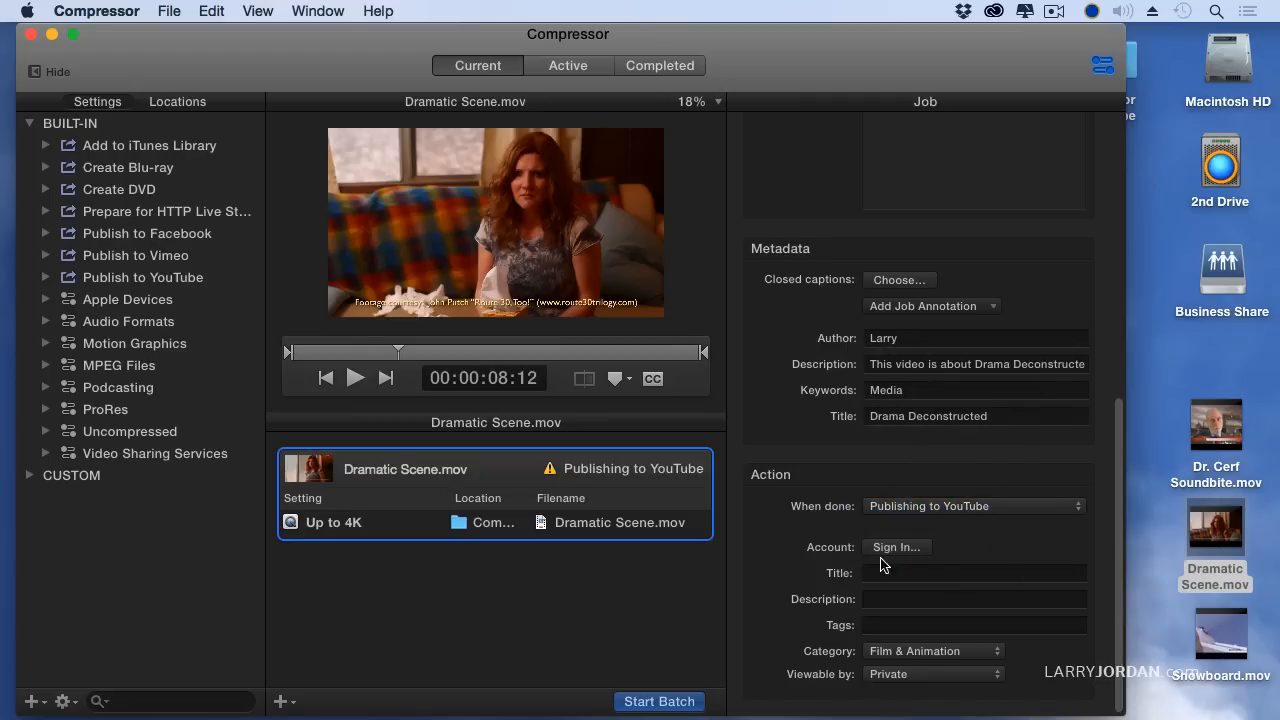
mouse_move(866, 600)
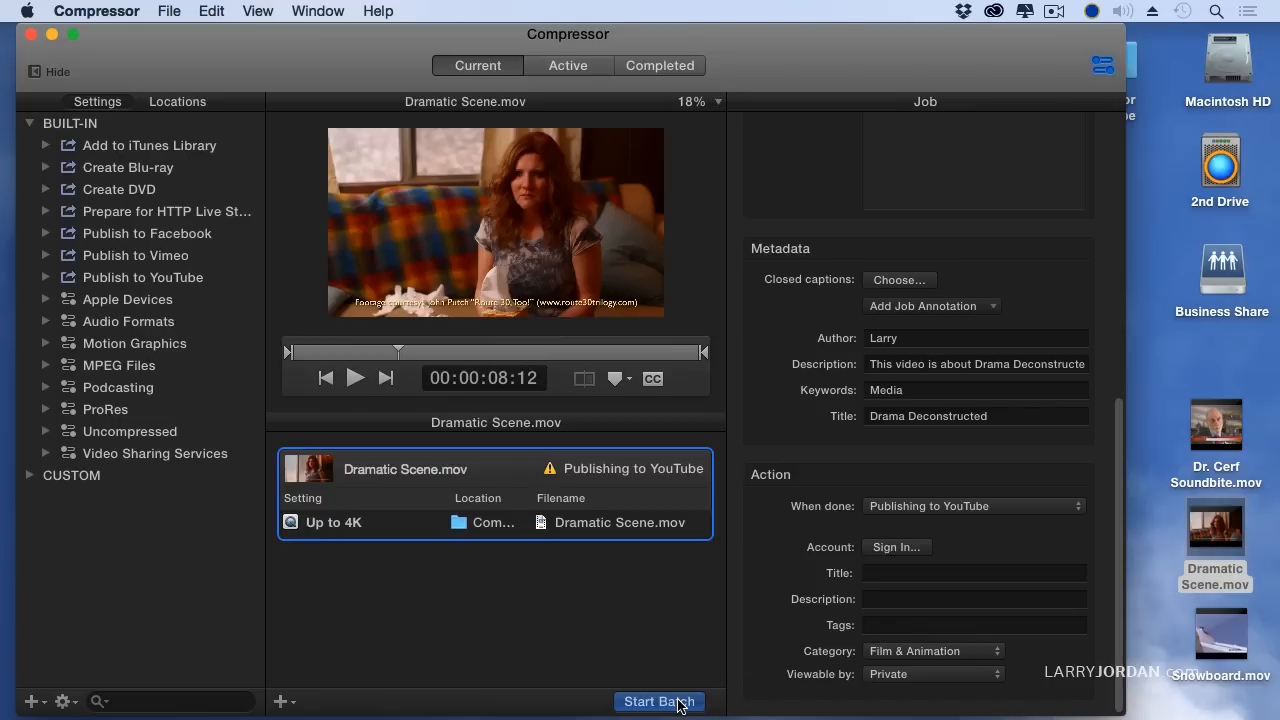
mouse_move(670, 704)
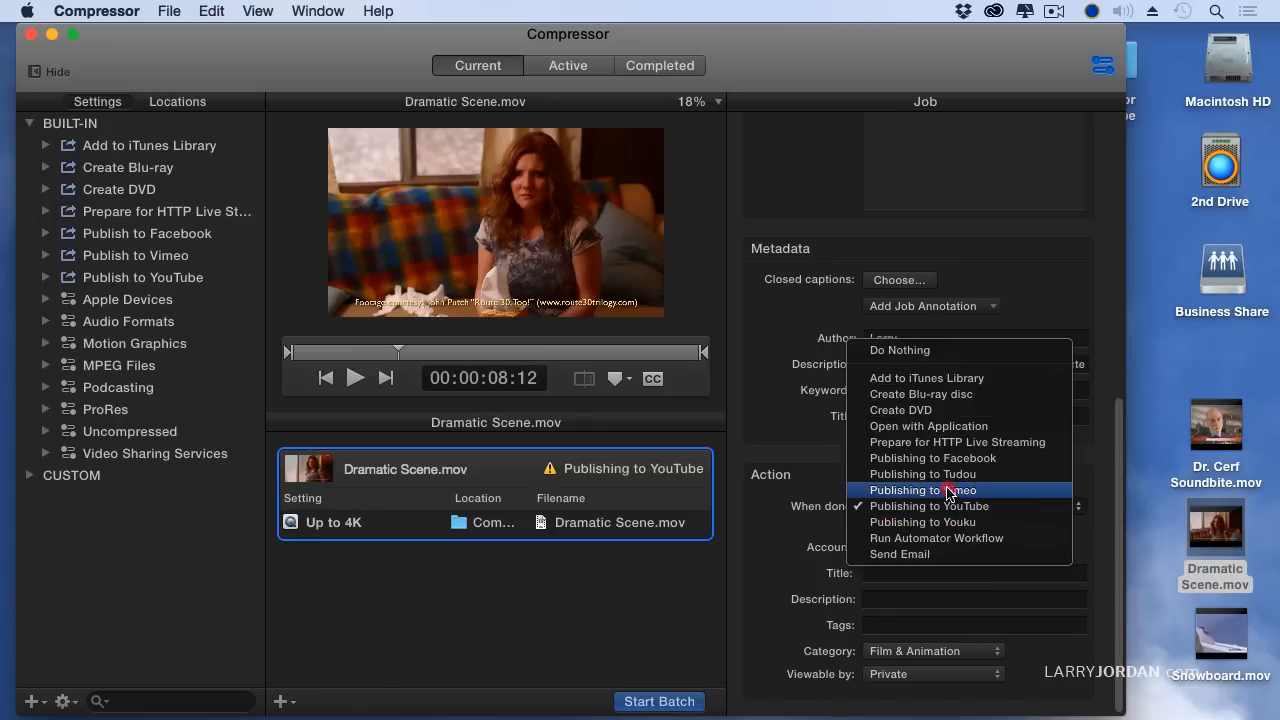
Change the job's when-done action to Publishing to Vimeo, then to Publishing to Facebook.
left_click(924, 490)
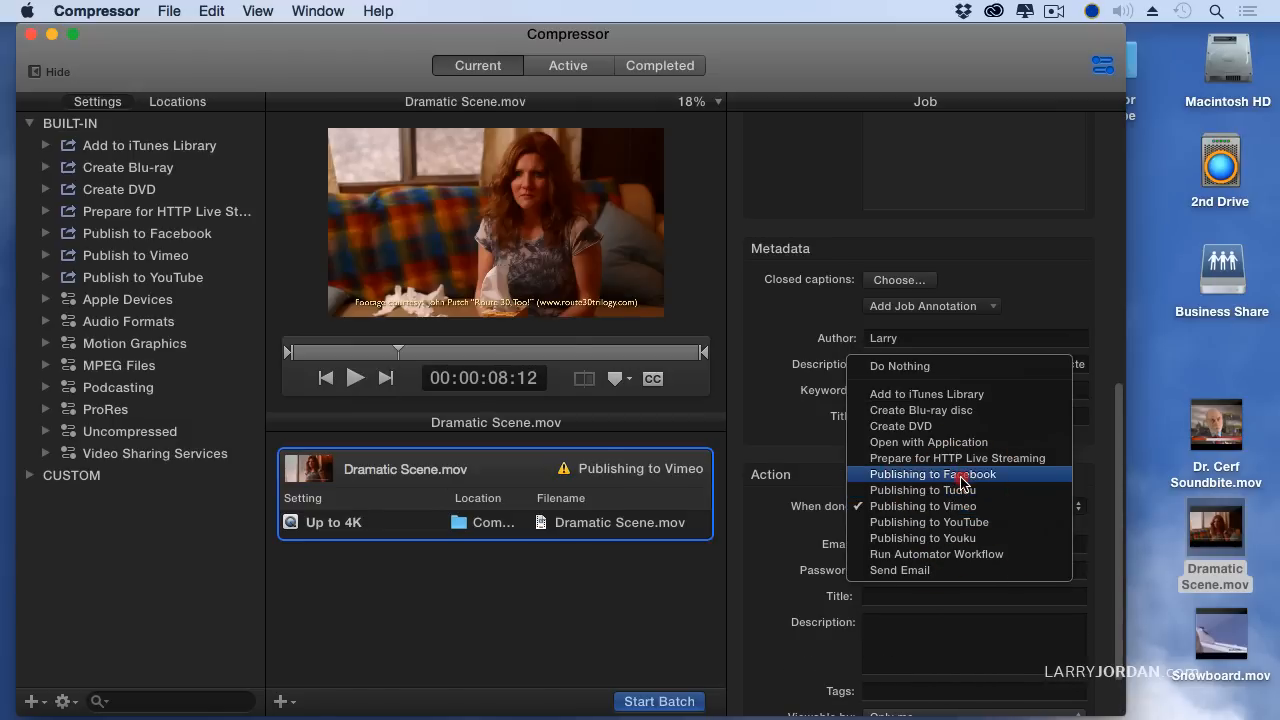
left_click(932, 474)
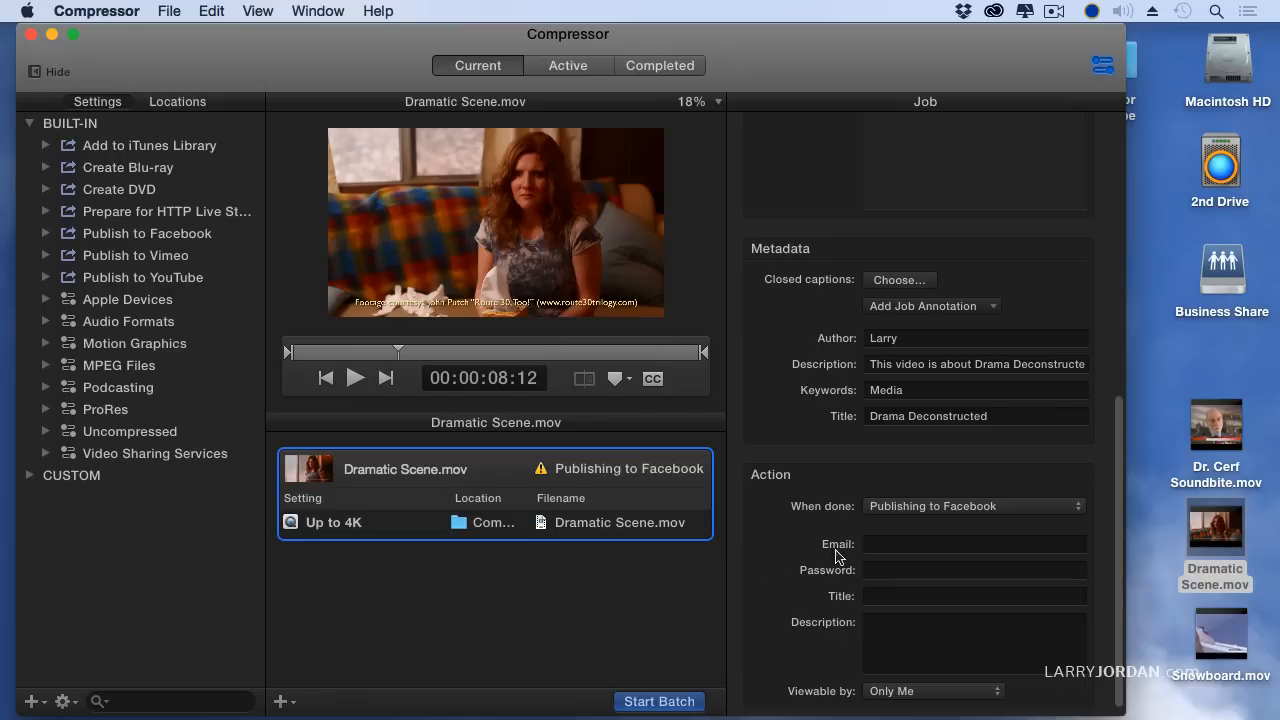
mouse_move(890, 564)
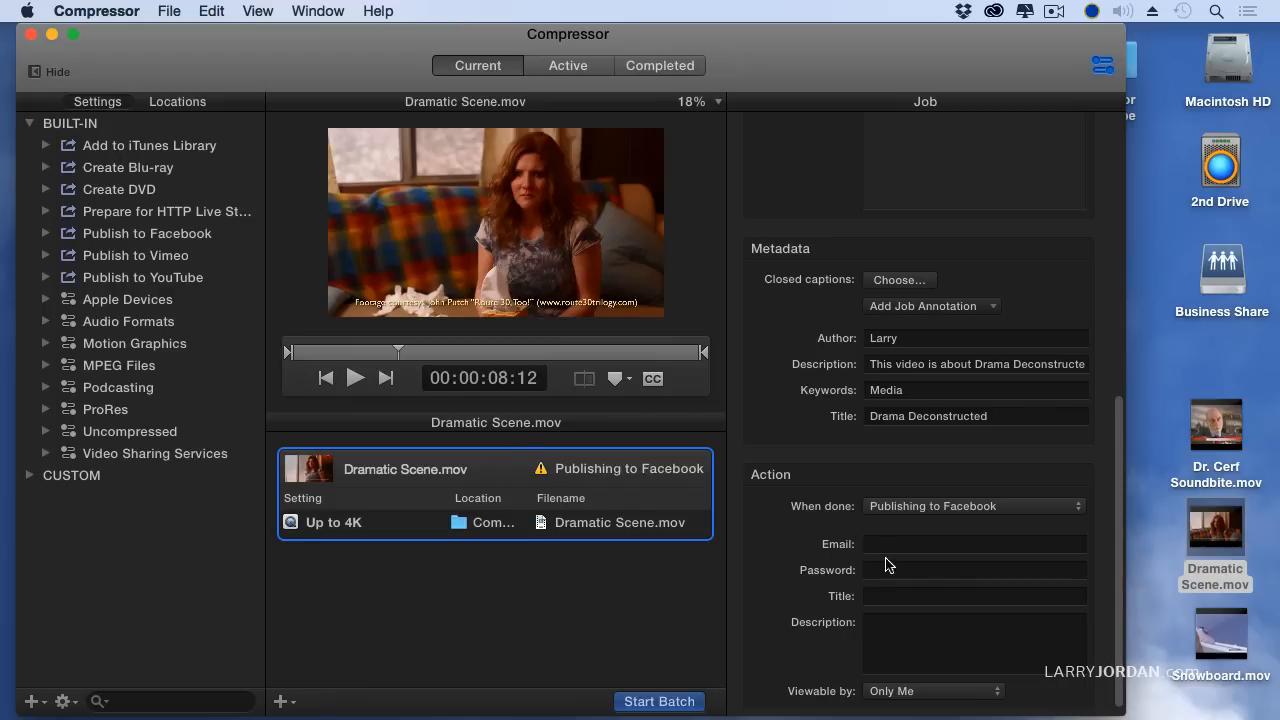
mouse_move(532, 472)
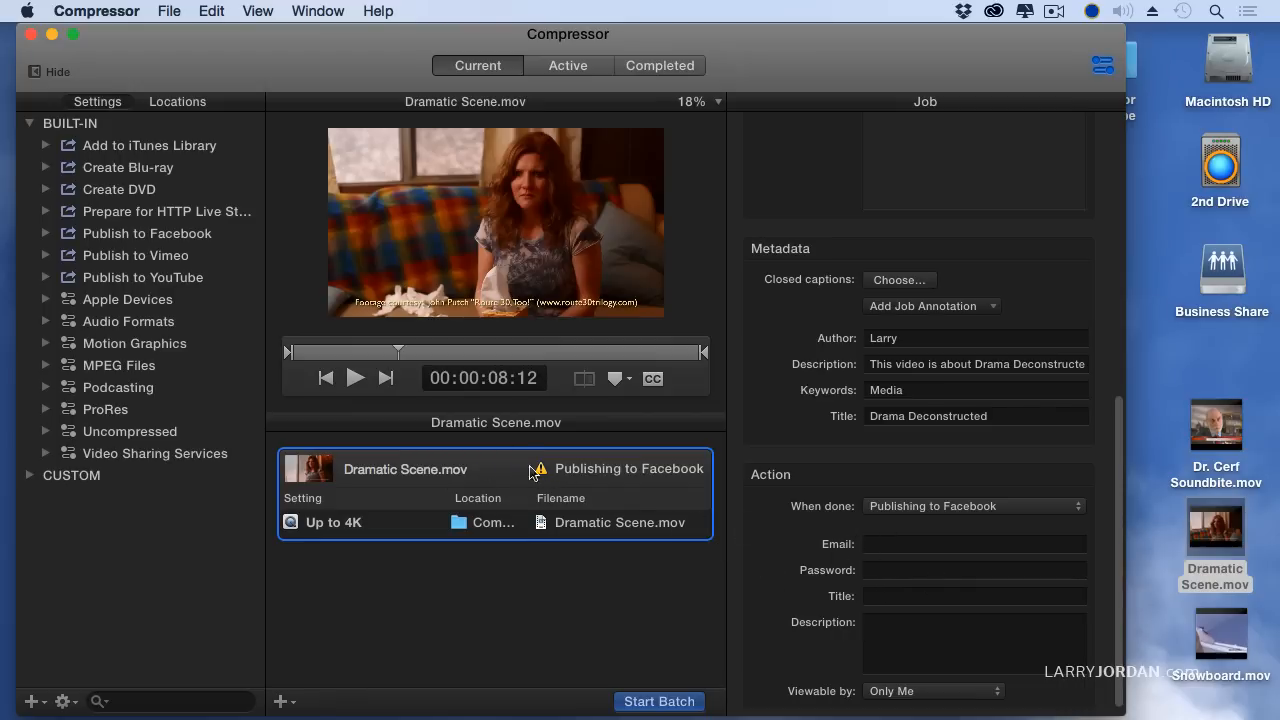